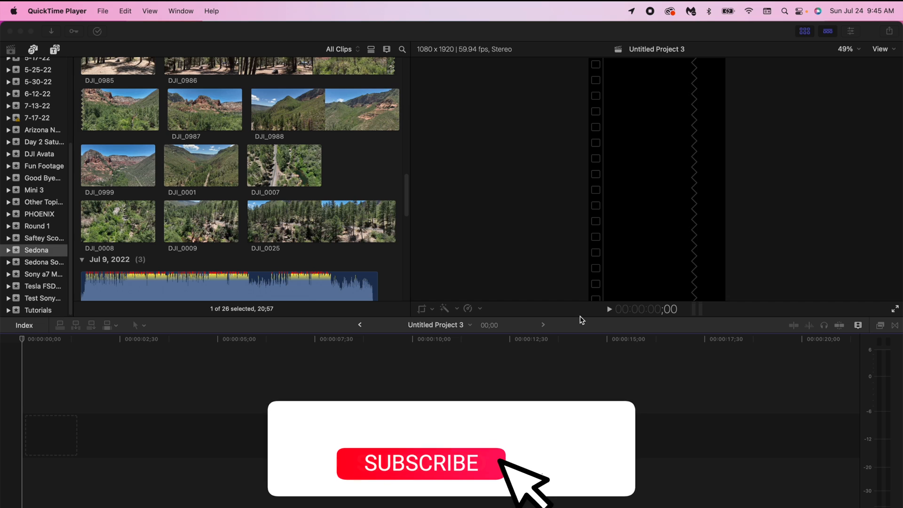
Start a new project and reveal its custom format settings
left_click(421, 462)
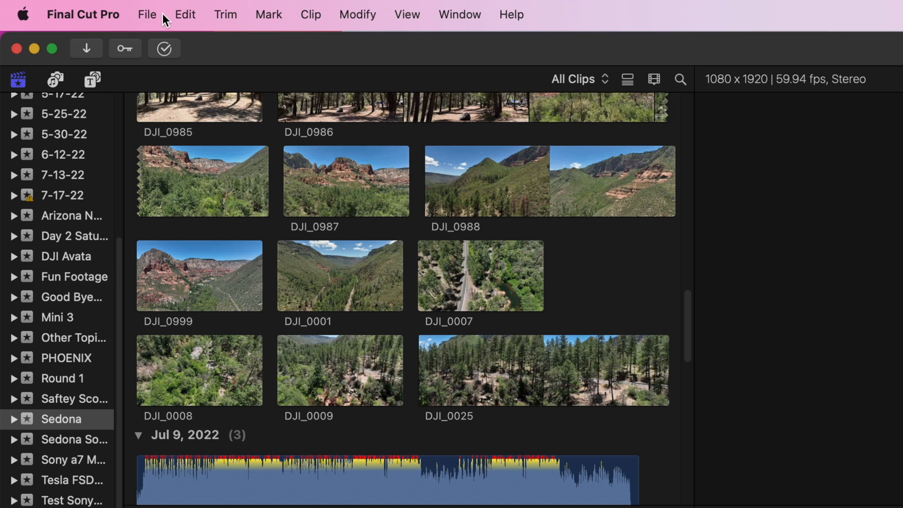
left_click(147, 14)
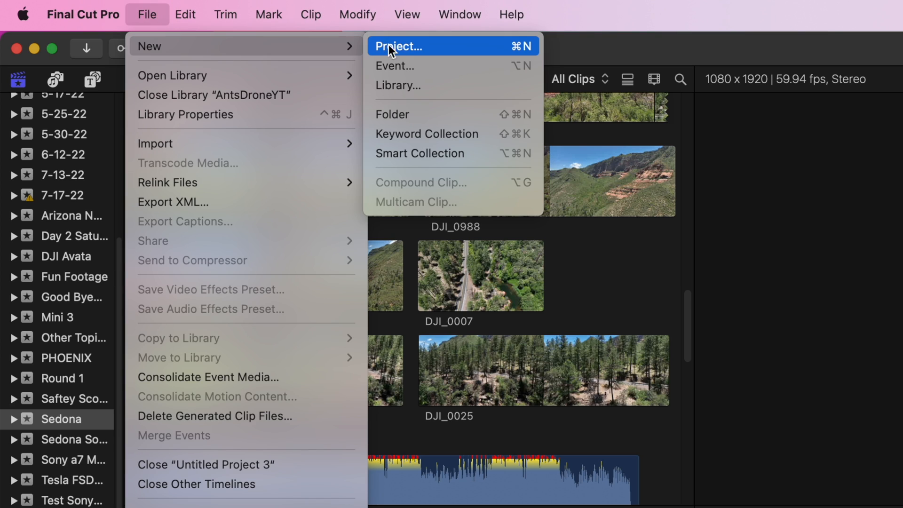
left_click(399, 46)
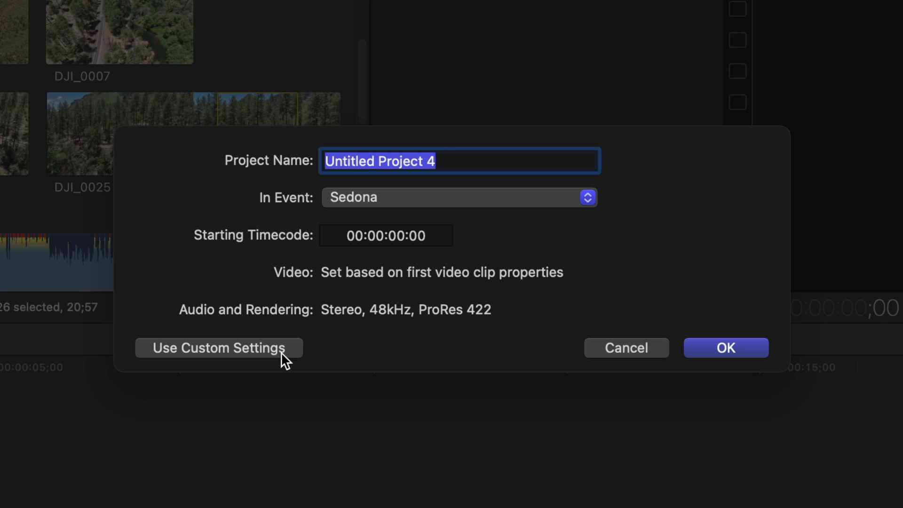
left_click(220, 347)
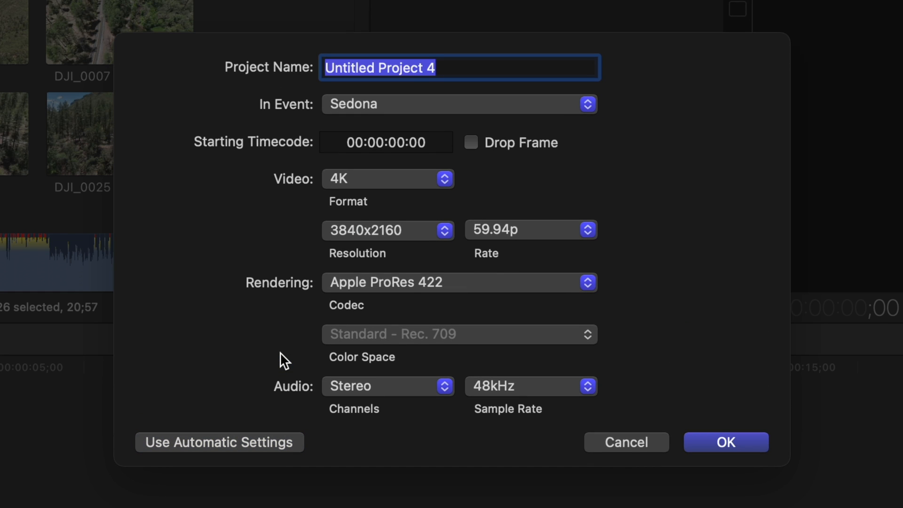
Set the project format to Vertical at 1080x1920 resolution
left_click(386, 179)
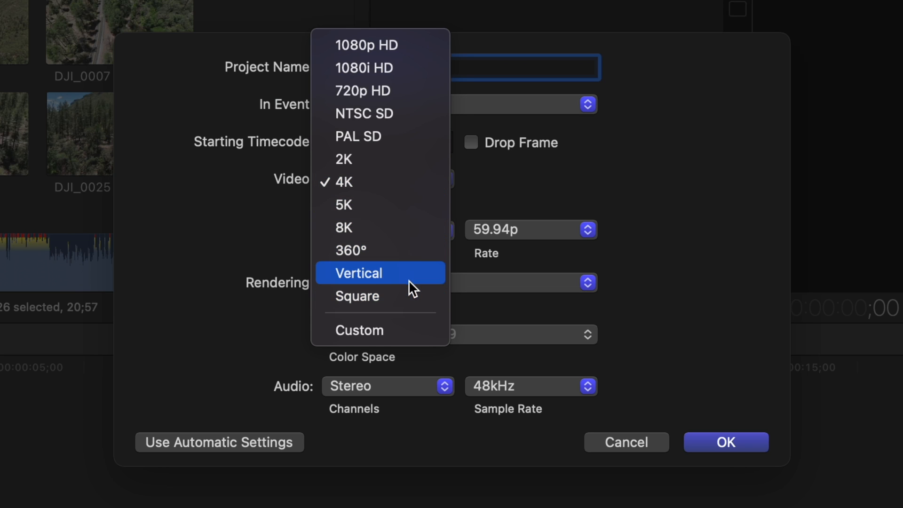
left_click(360, 273)
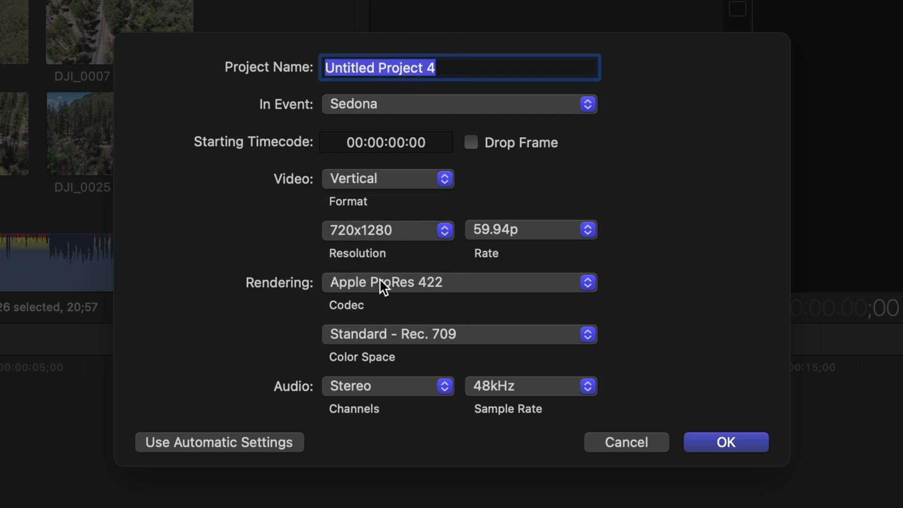
left_click(388, 230)
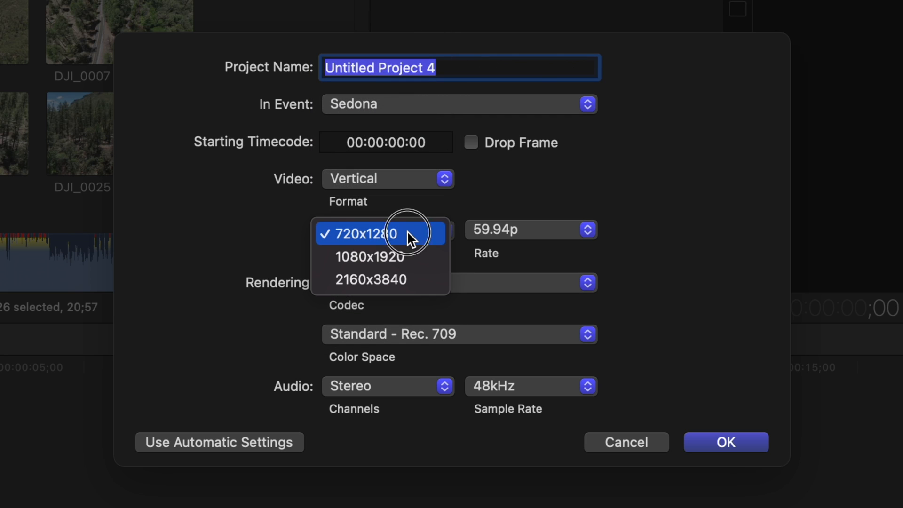
mouse_move(380, 256)
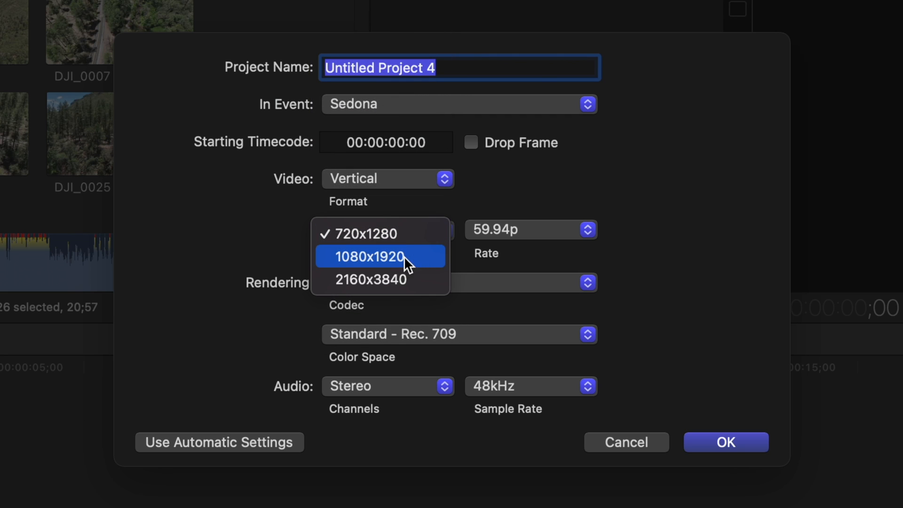
mouse_move(382, 273)
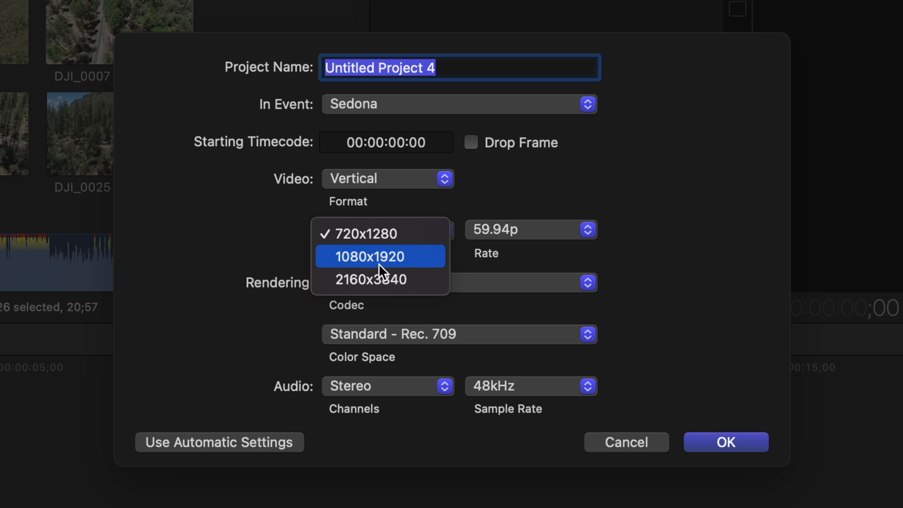
left_click(377, 256)
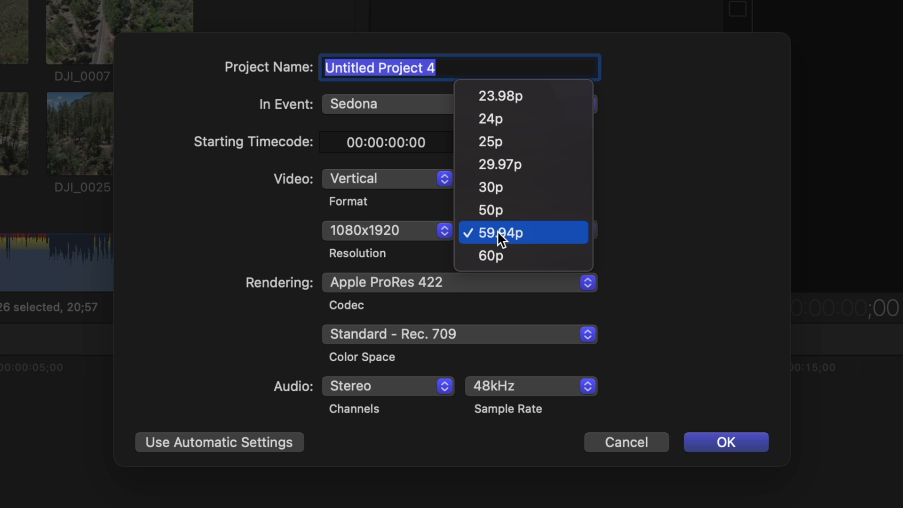
Keep 59.94p and Apple ProRes 422, then create Untitled Project 4
left_click(506, 232)
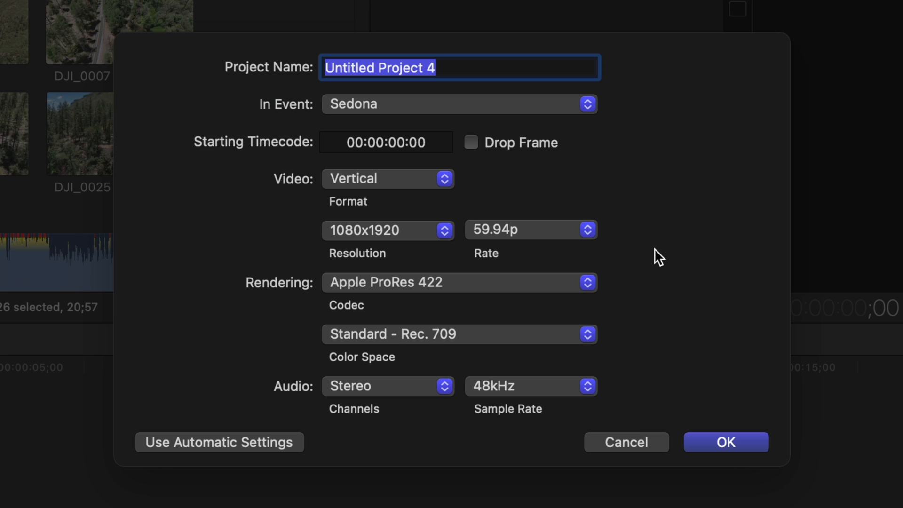
left_click(460, 282)
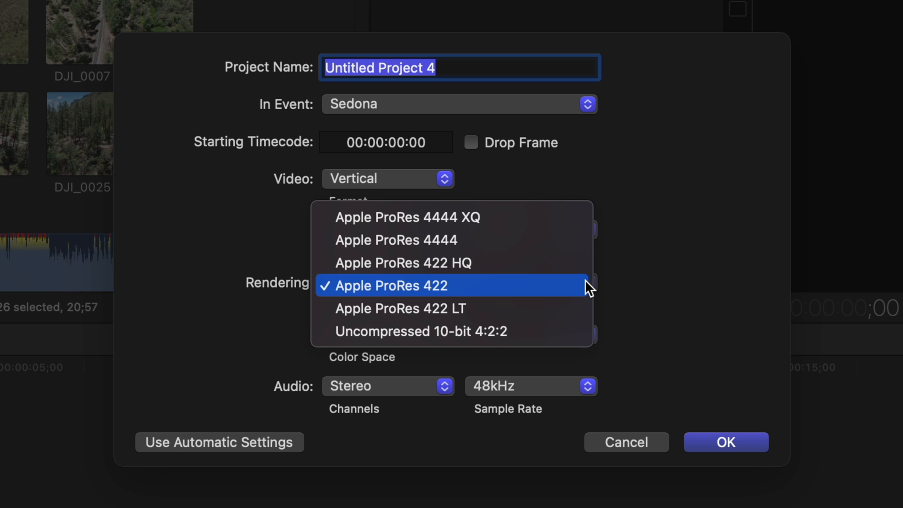
left_click(384, 285)
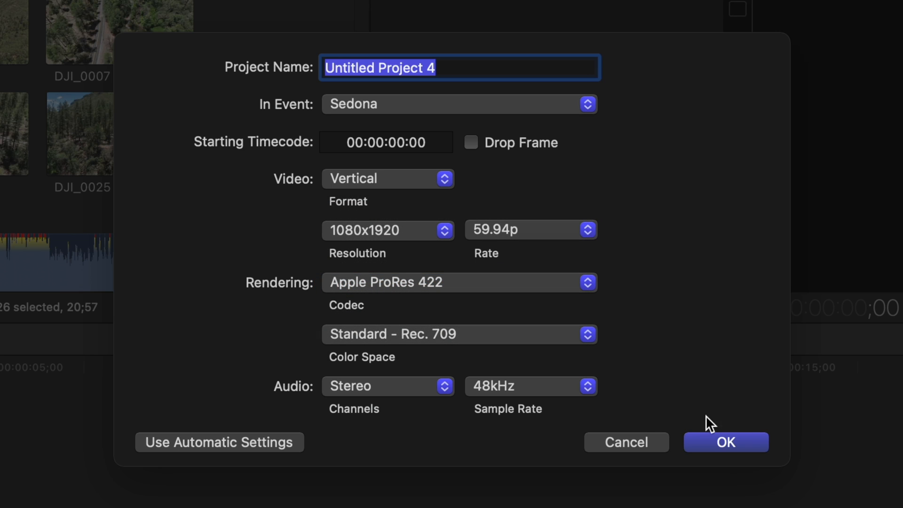
left_click(725, 442)
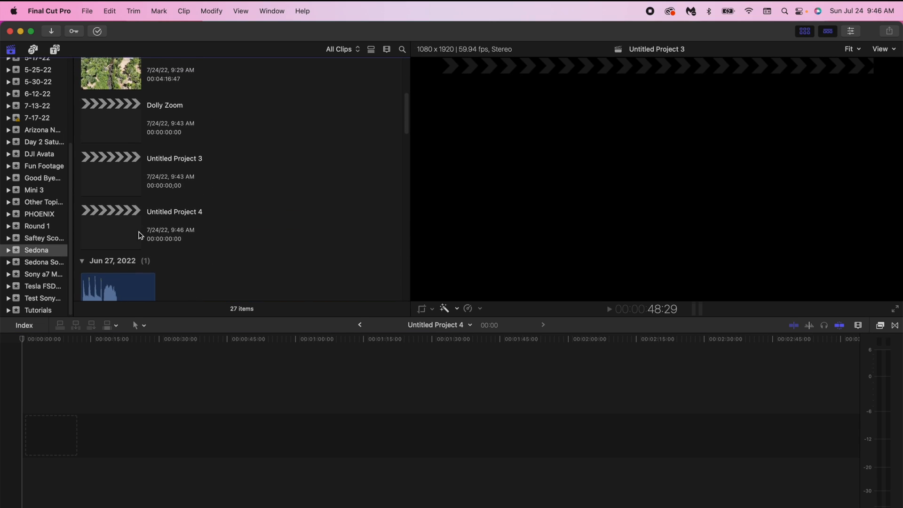
Drag DJI_0025 from the browser to the timeline start and select it
left_click(111, 225)
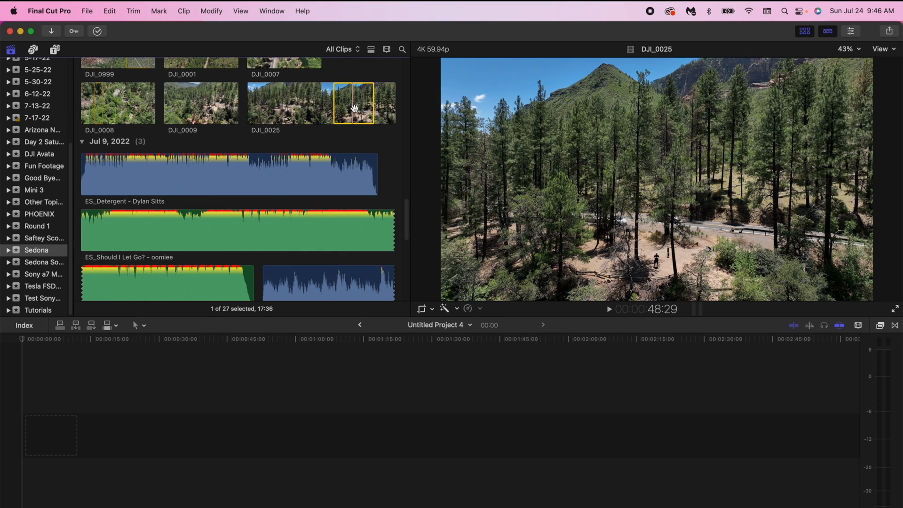
left_click_drag(354, 103, 62, 434)
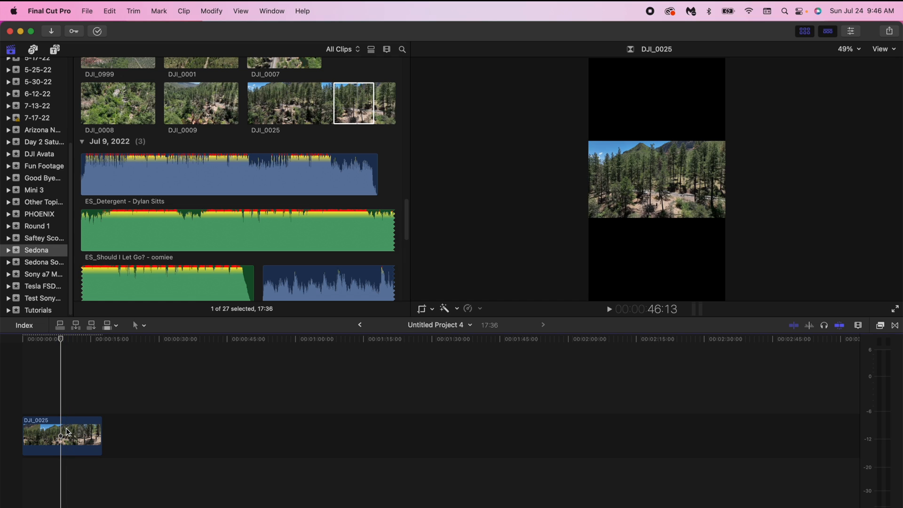
left_click(97, 31)
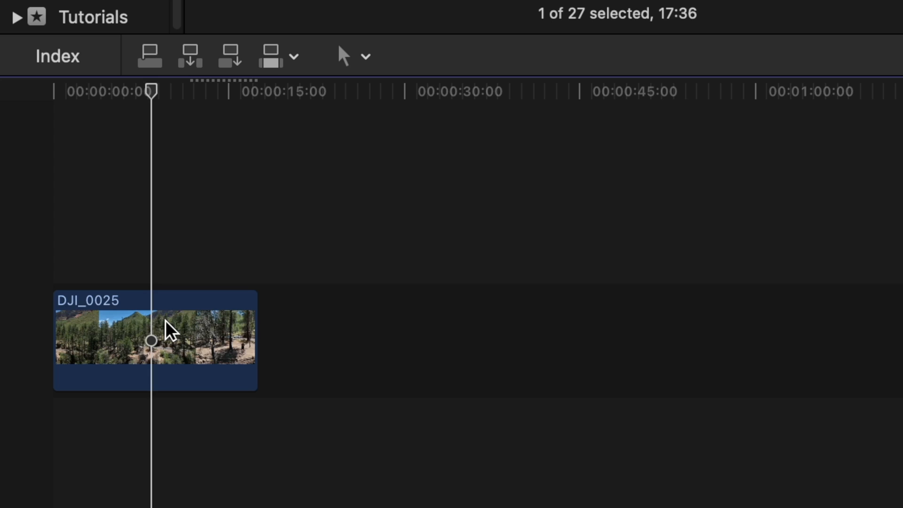
left_click(179, 326)
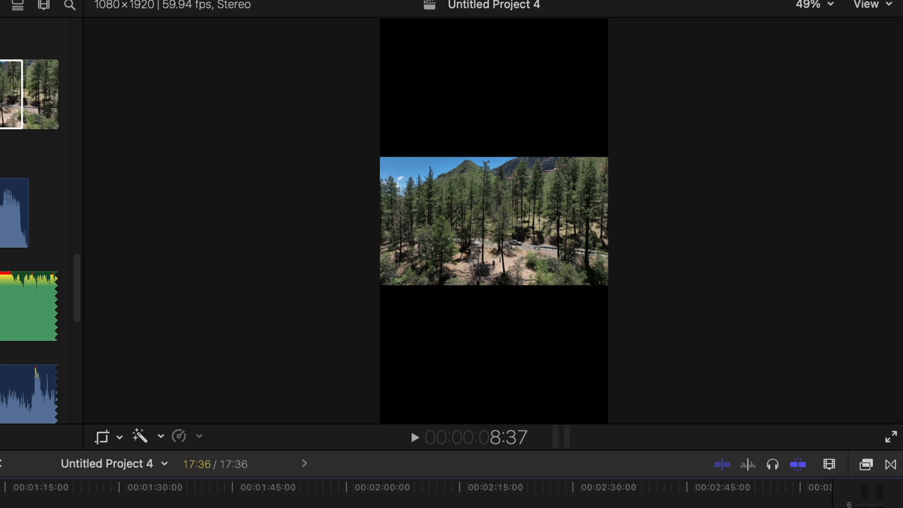
Switch the viewer's on-screen controls to Crop mode for the drone clip
left_click(118, 437)
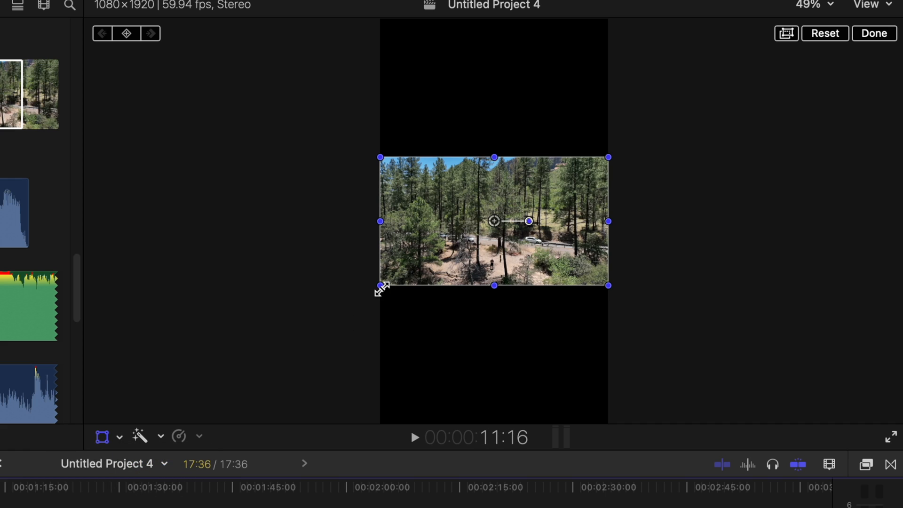
left_click(125, 435)
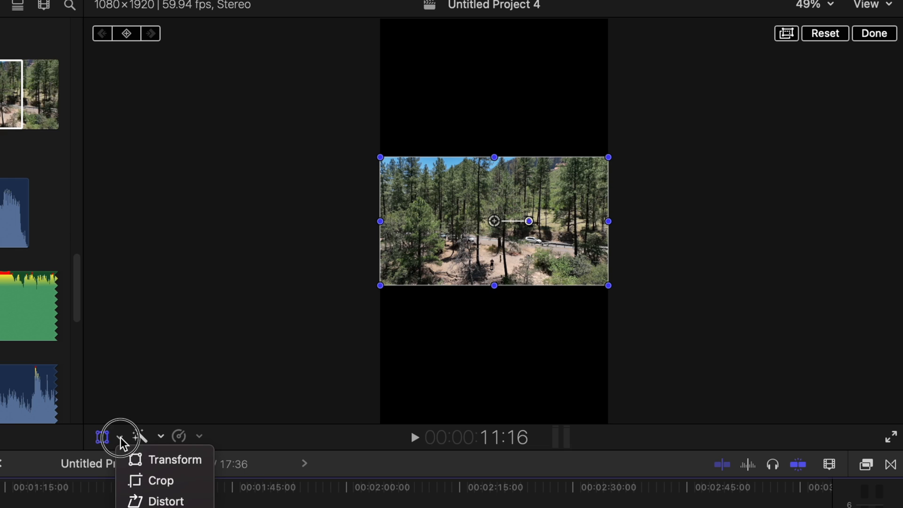
left_click(161, 480)
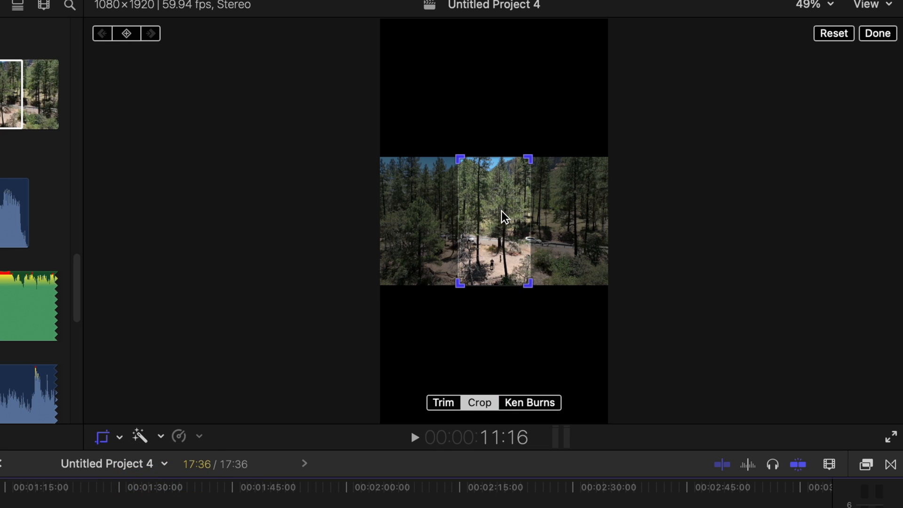
Position the vertical crop strip over the trees and confirm with Done
left_click_drag(501, 216, 556, 216)
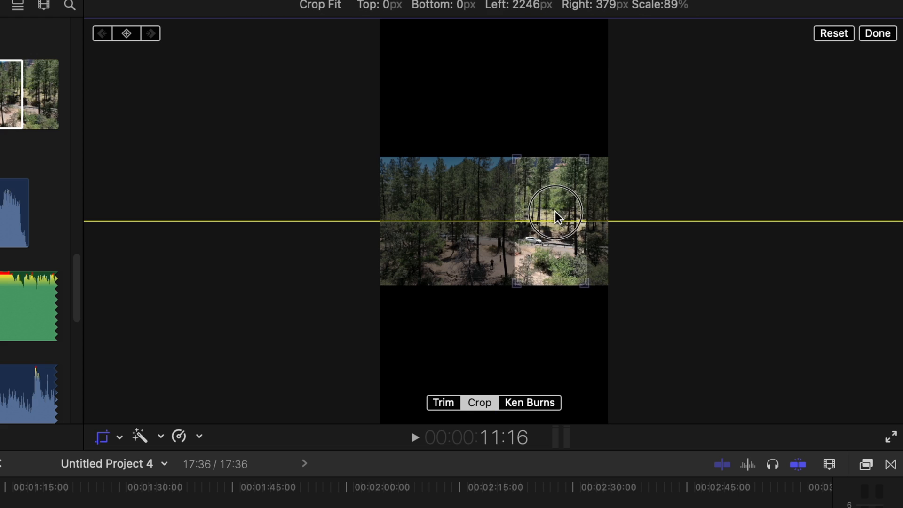
left_click_drag(554, 214, 494, 216)
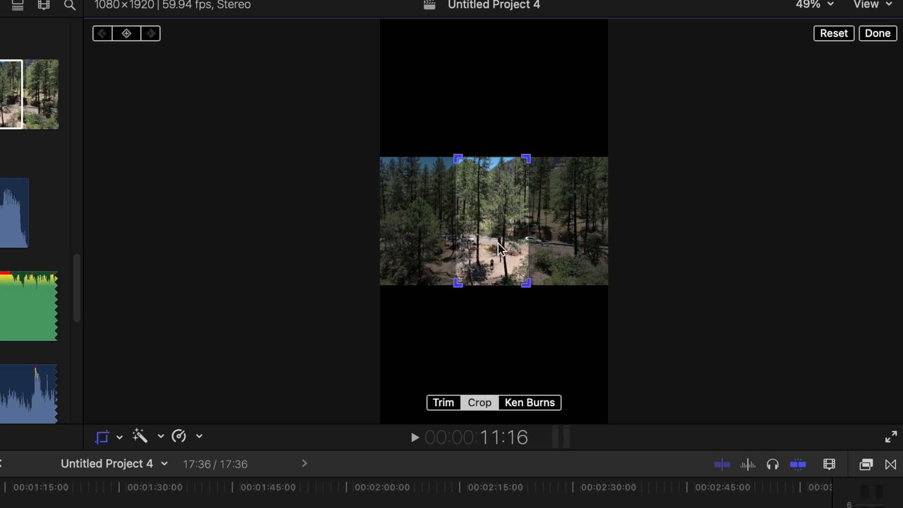
mouse_move(508, 235)
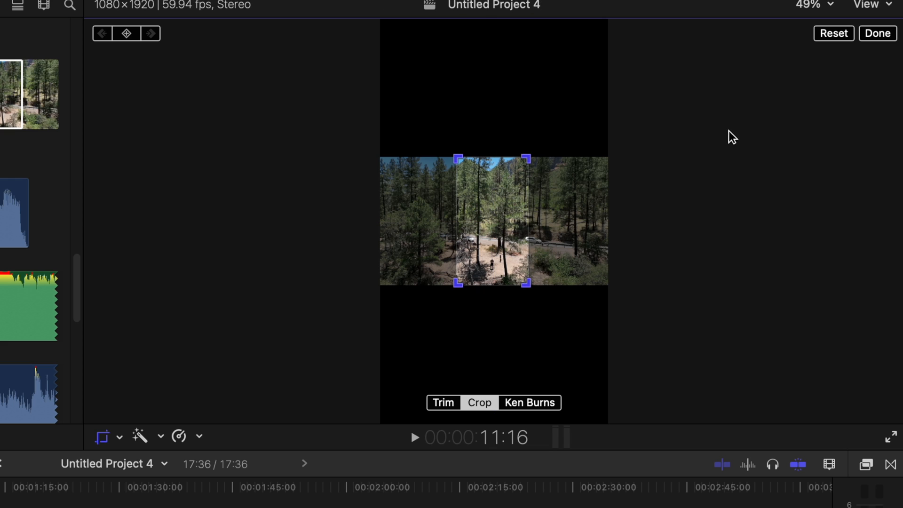
left_click(877, 33)
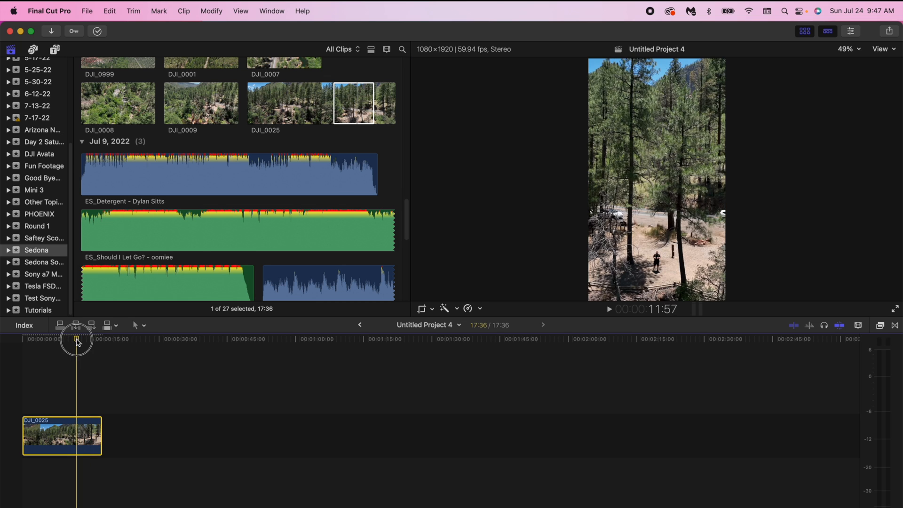
left_click_drag(76, 340, 43, 349)
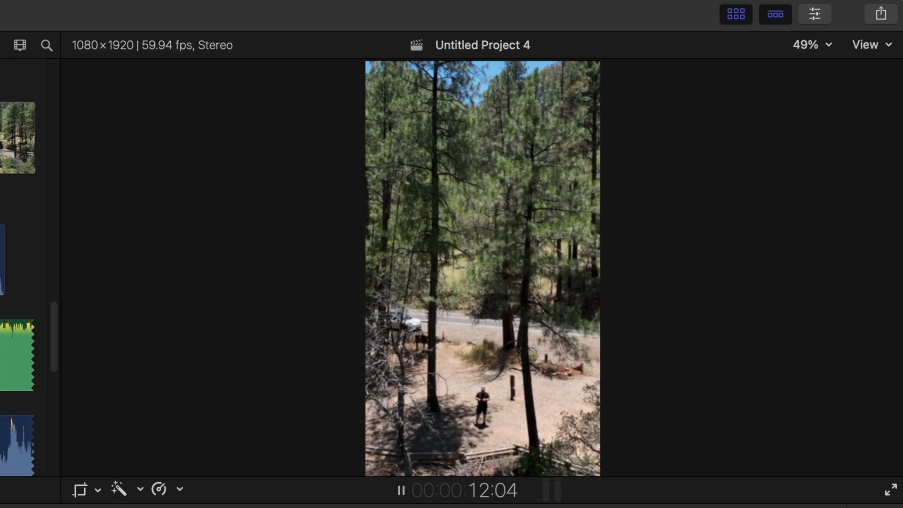
left_click(400, 489)
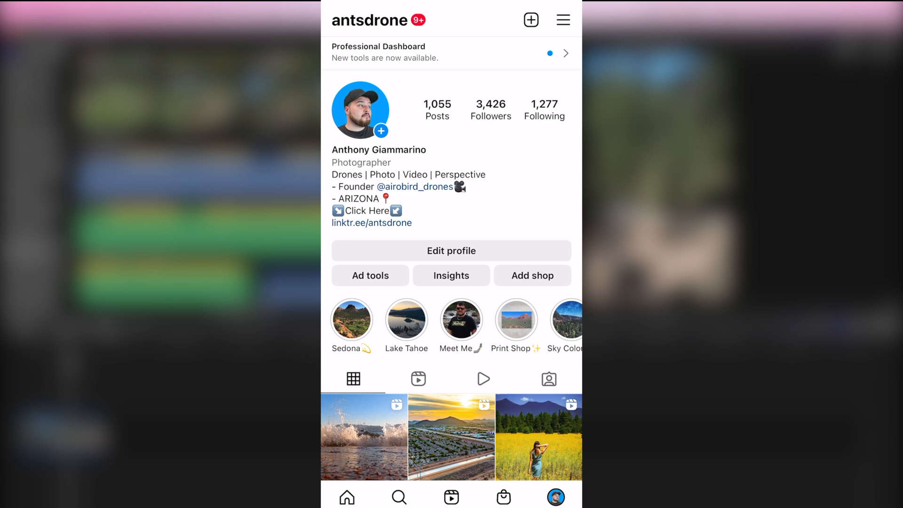
Scroll the profile grid and open the Sedona red rock reel
scroll("down", 3)
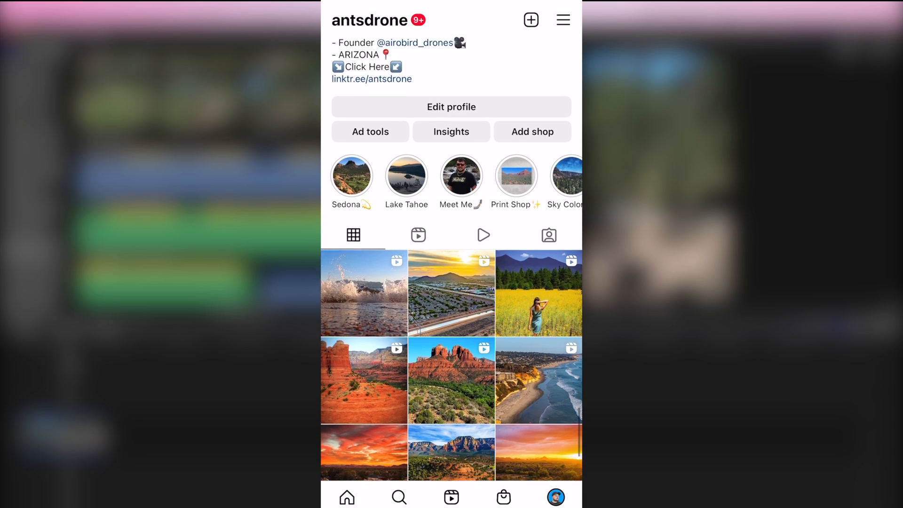
scroll("down", 3)
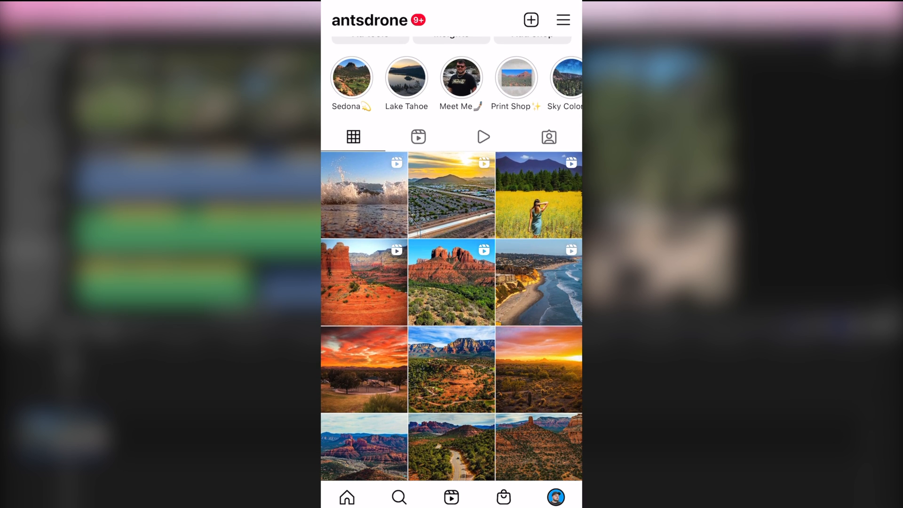
scroll("down", 3)
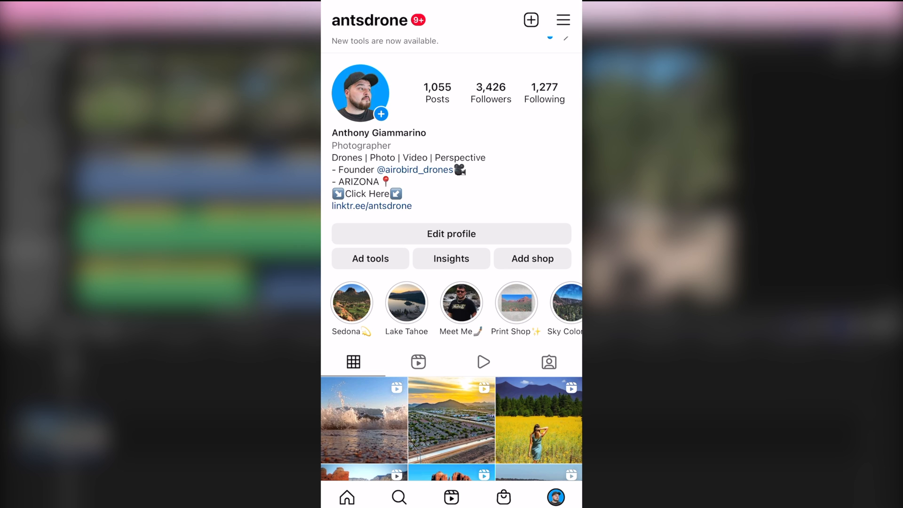
scroll("down", 3)
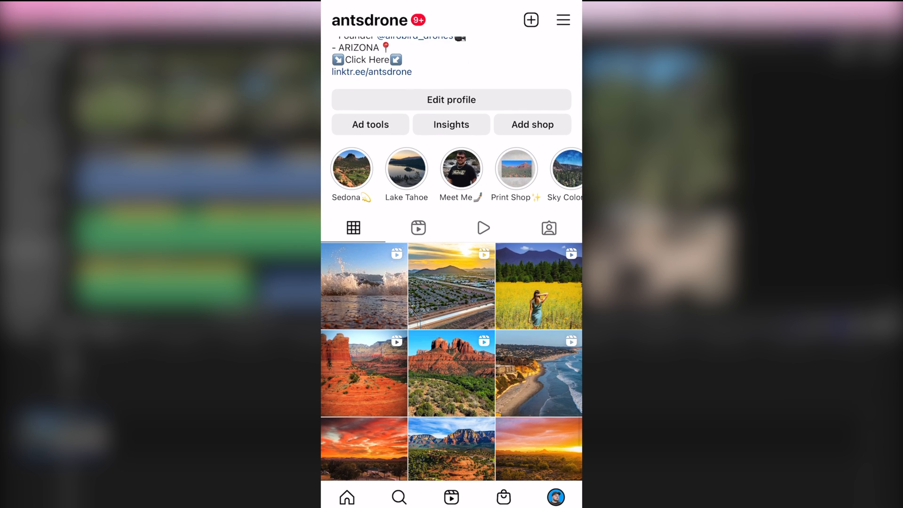
left_click(450, 373)
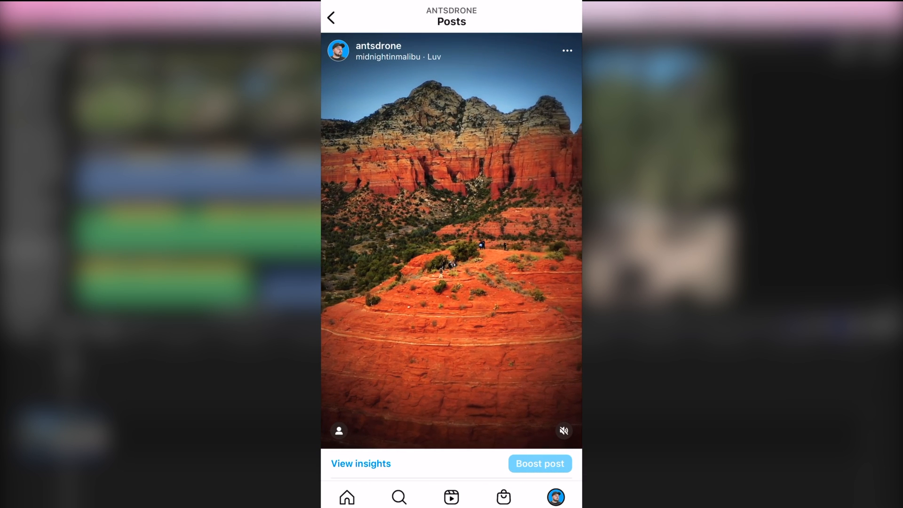
Open the audio page for the reel's song Luv by midnightinmalibu
scroll("down", 3)
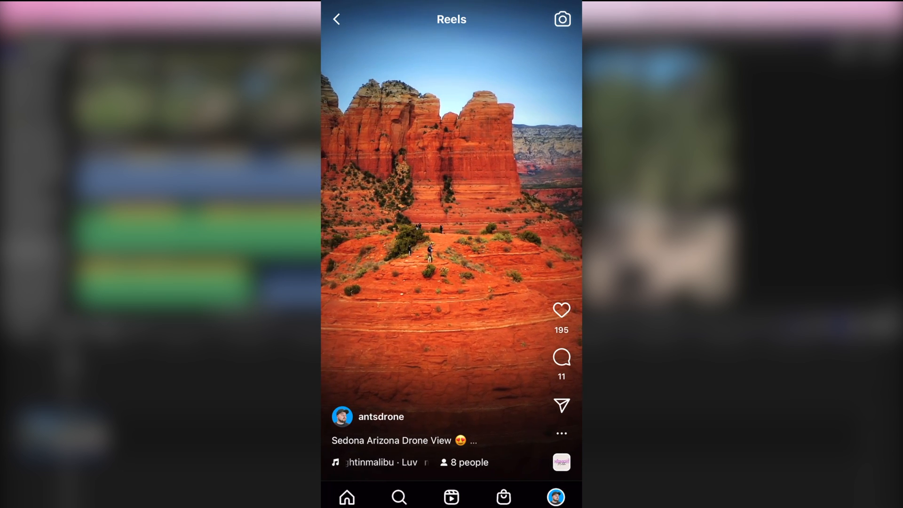
left_click(380, 461)
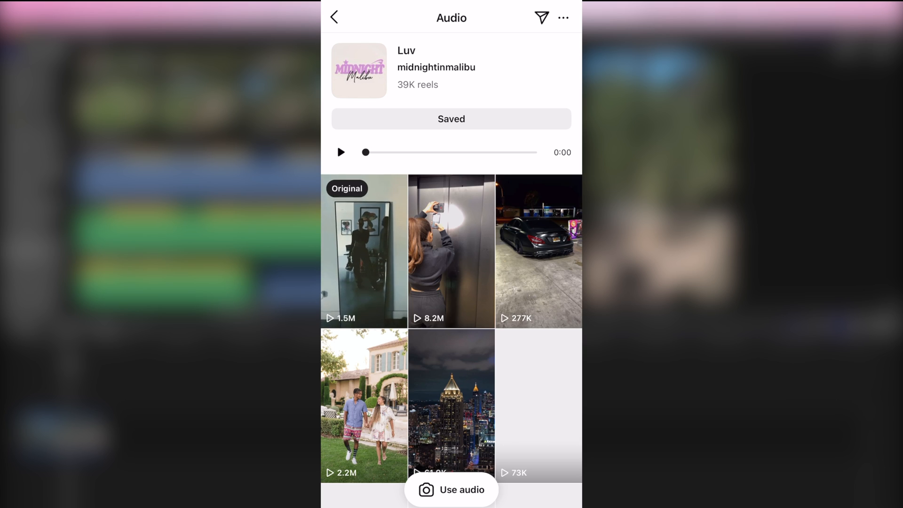
Play a brief preview of the song Luv and stop it
left_click(340, 152)
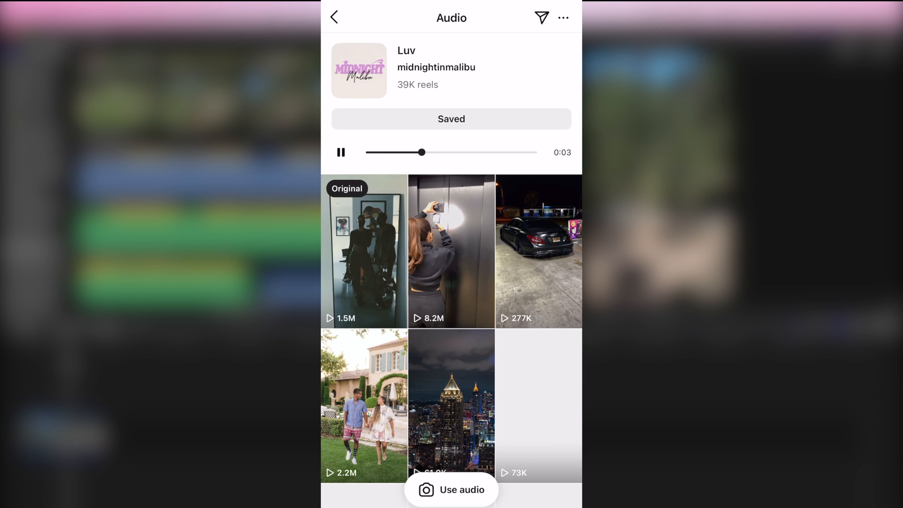
left_click(340, 152)
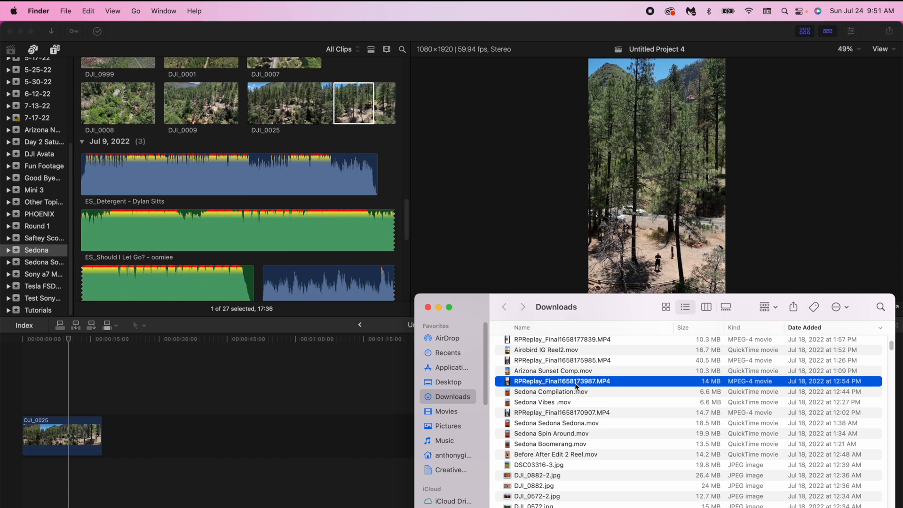
mouse_move(578, 386)
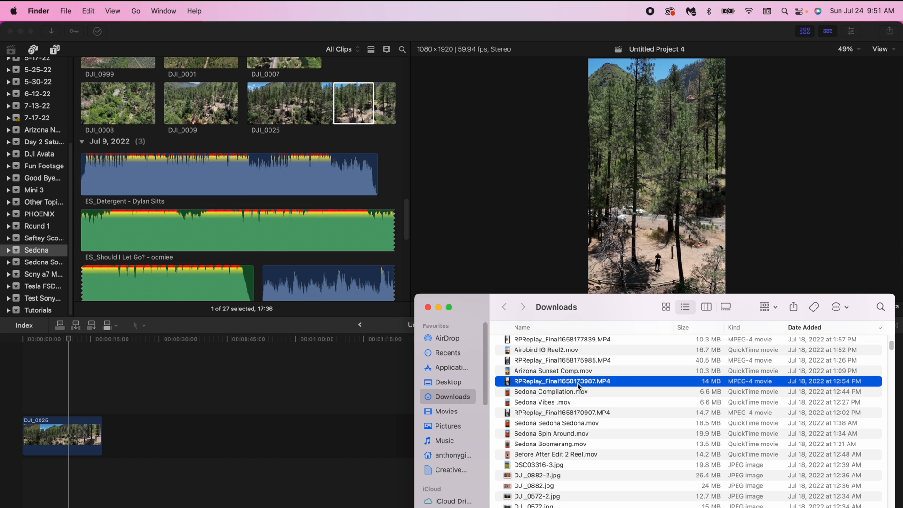
Drag RPReplay_Final1658173987.MP4 from Downloads onto the timeline after DJI_0025
left_click_drag(578, 386, 351, 415)
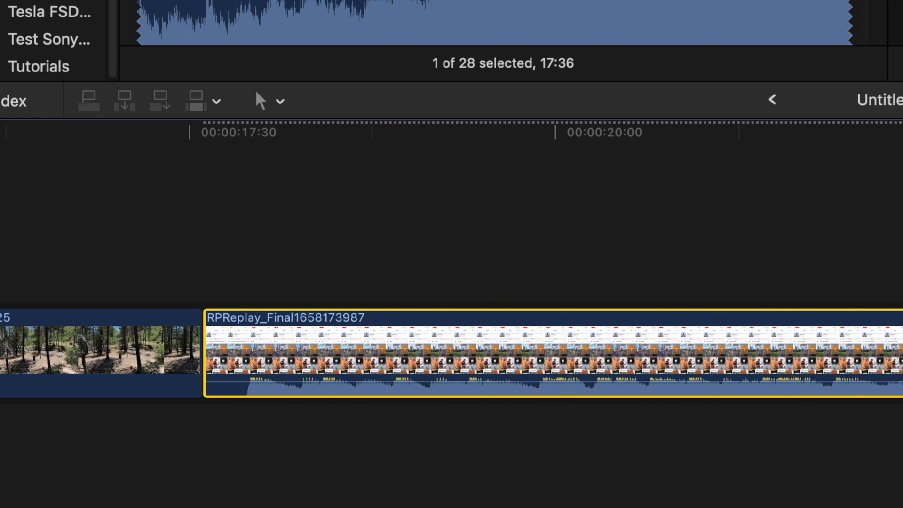
Select the RPReplay clip and bring up its shortcut menu
left_click(288, 225)
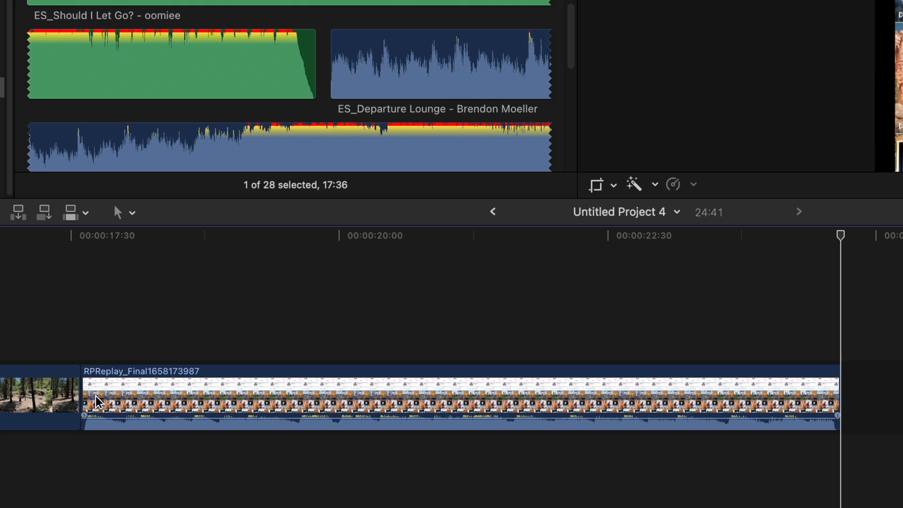
left_click(280, 386)
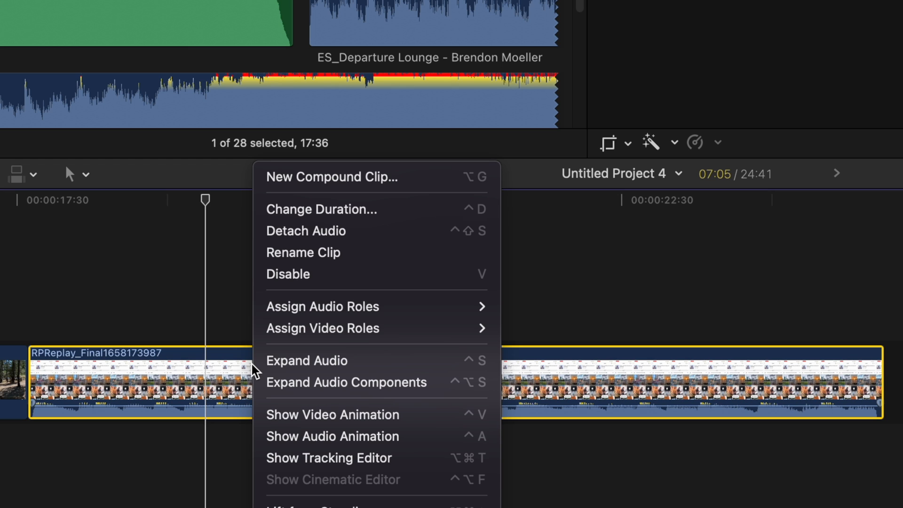
Detach the reel's audio and slide it beneath DJI_0025 toward the project start
left_click(306, 231)
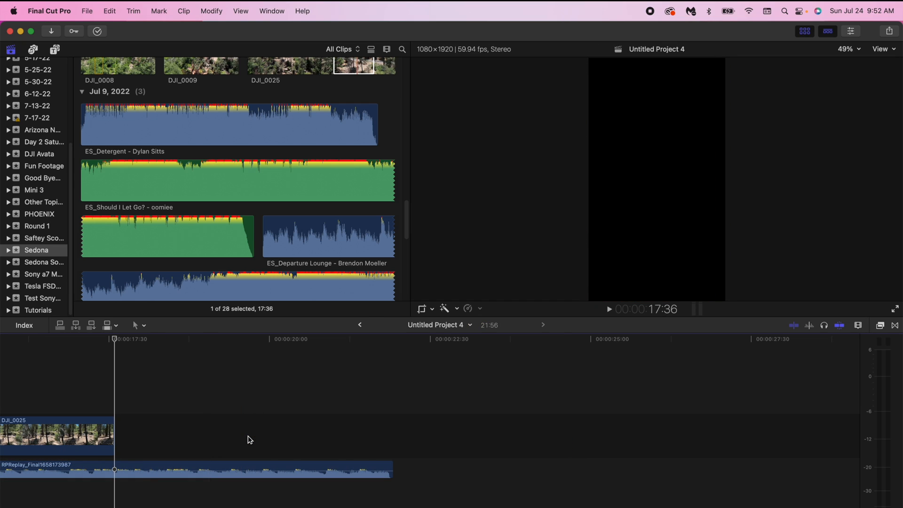
left_click_drag(115, 469, 480, 468)
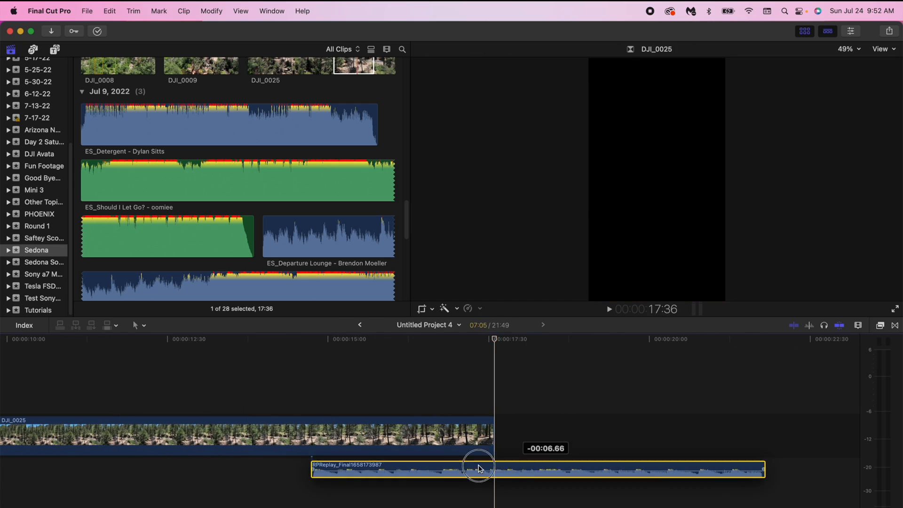
left_click_drag(478, 469, 354, 457)
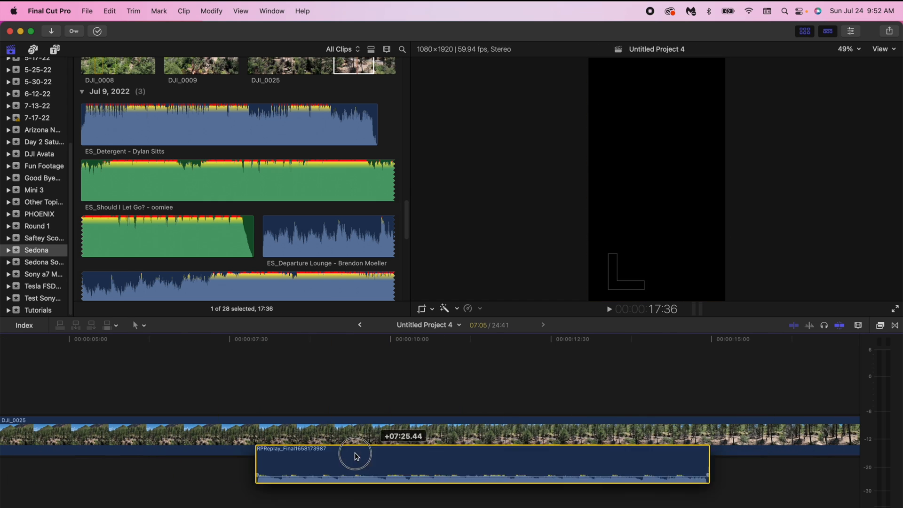
left_click_drag(354, 456, 185, 472)
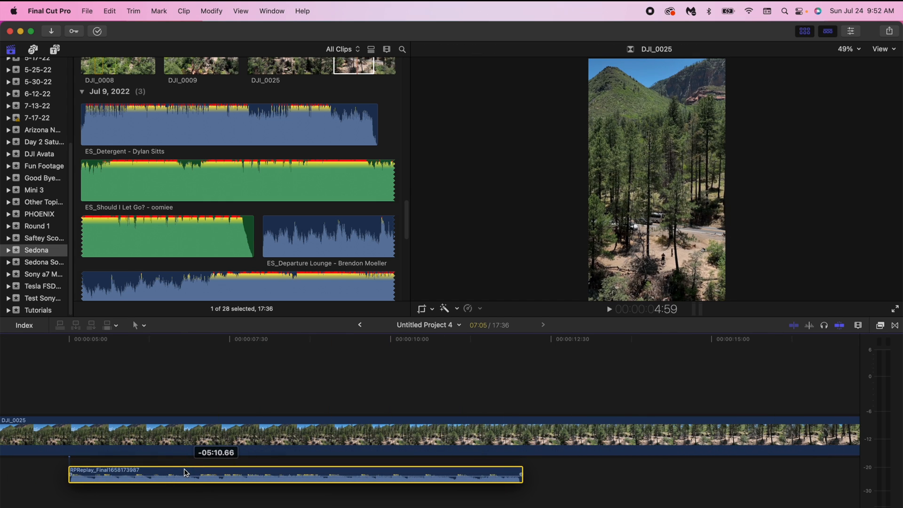